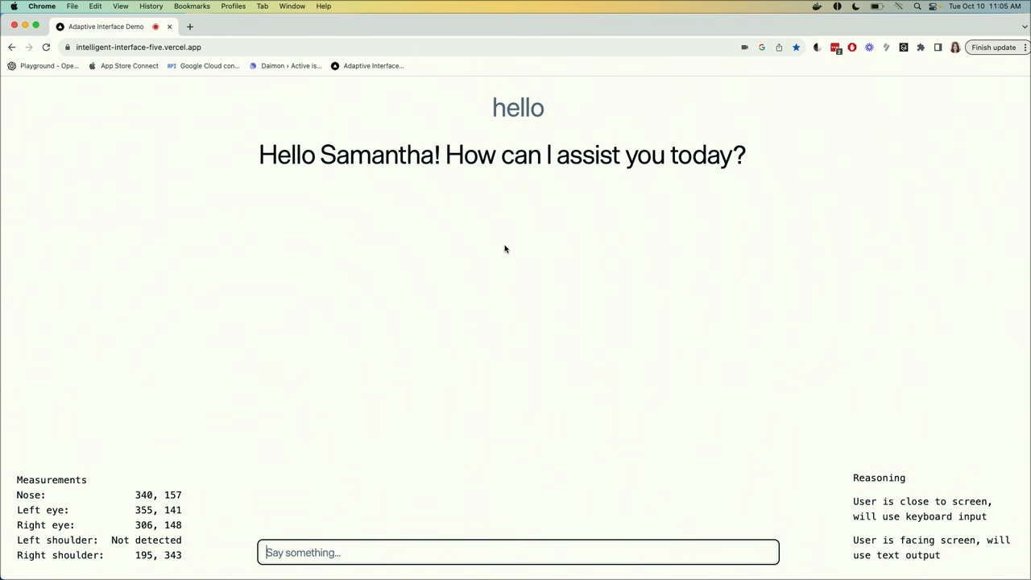
mouse_move(478, 358)
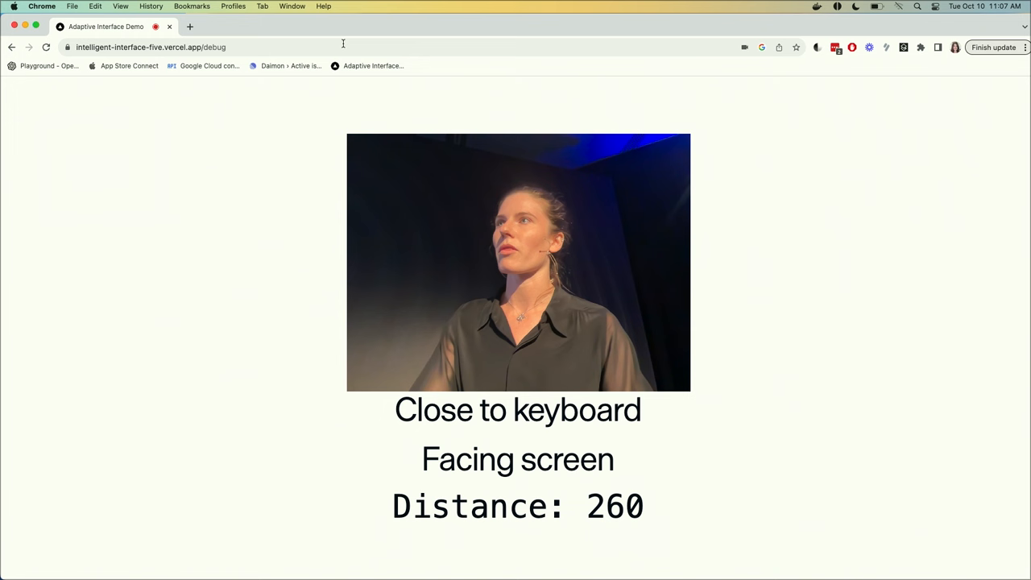
click(161, 45)
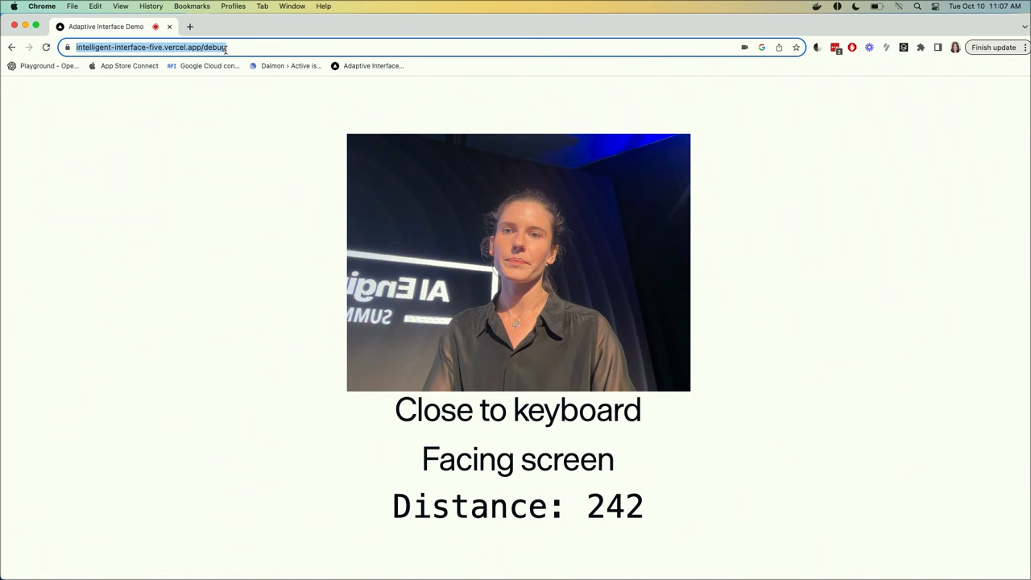